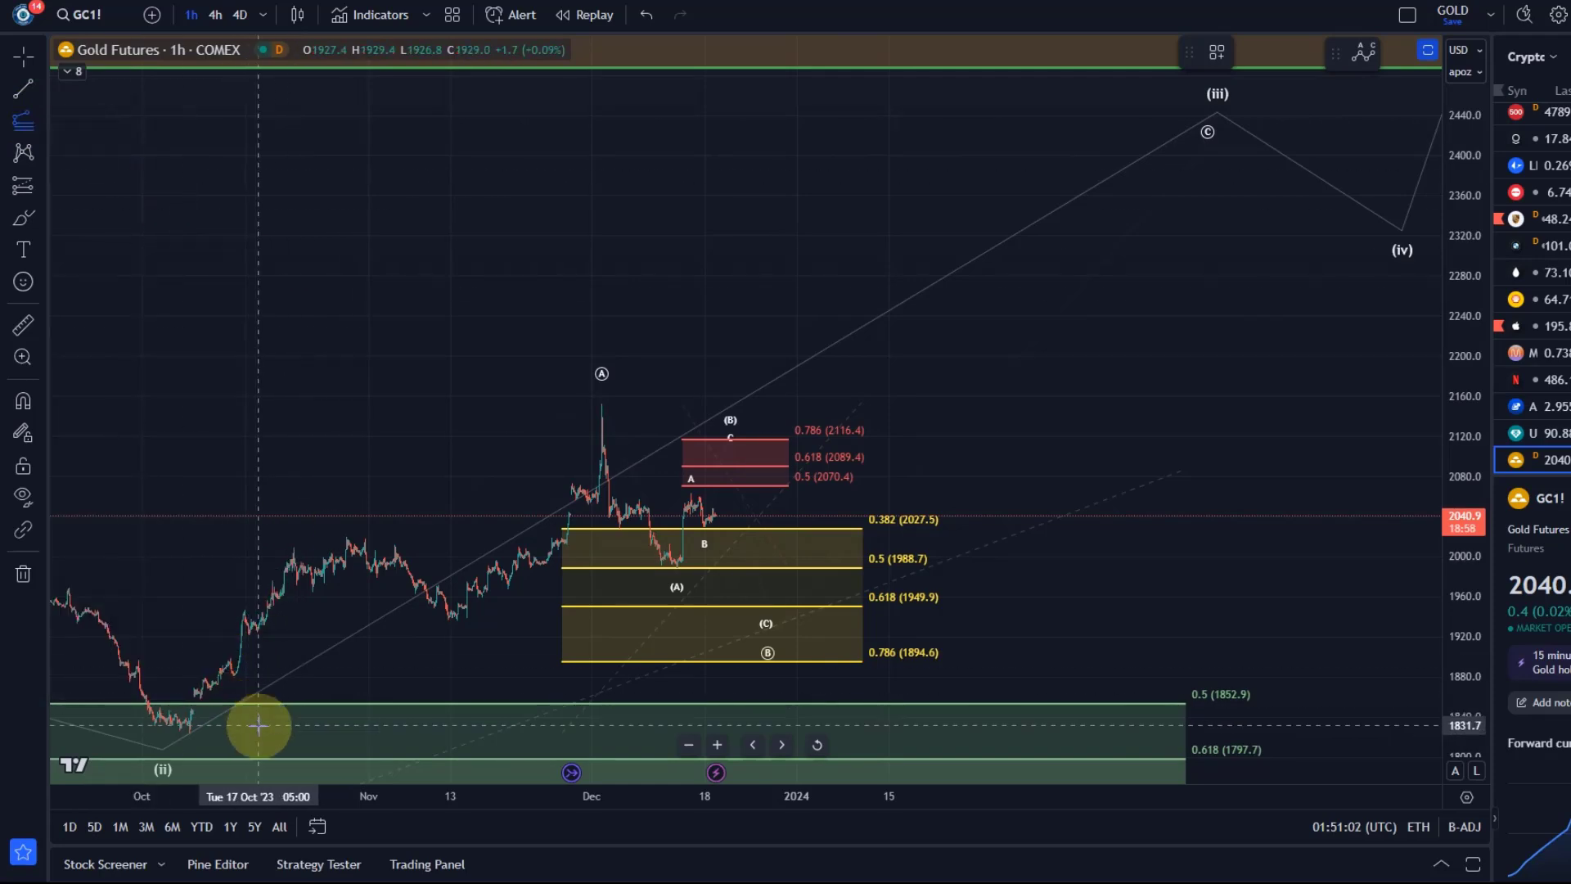
{"action": "mouse_move", "coordinate": [560, 422]}
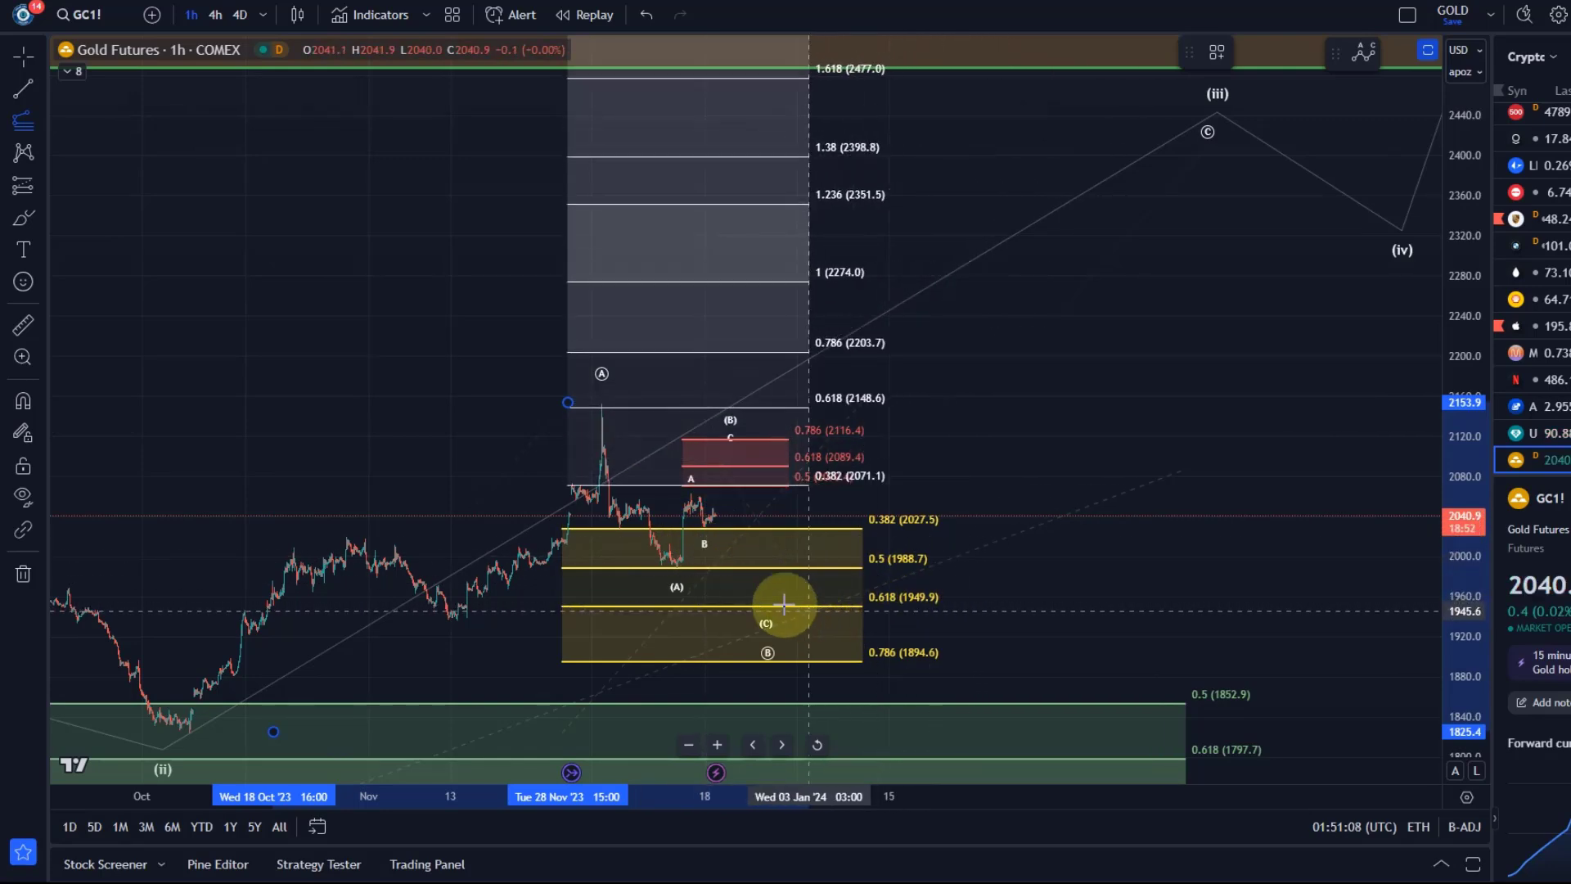
Step: Project Fibonacci extension levels rightward from the wave (ii) low
{"action": "left_click_drag", "start_coordinate": [784, 604], "coordinate": [1113, 604]}
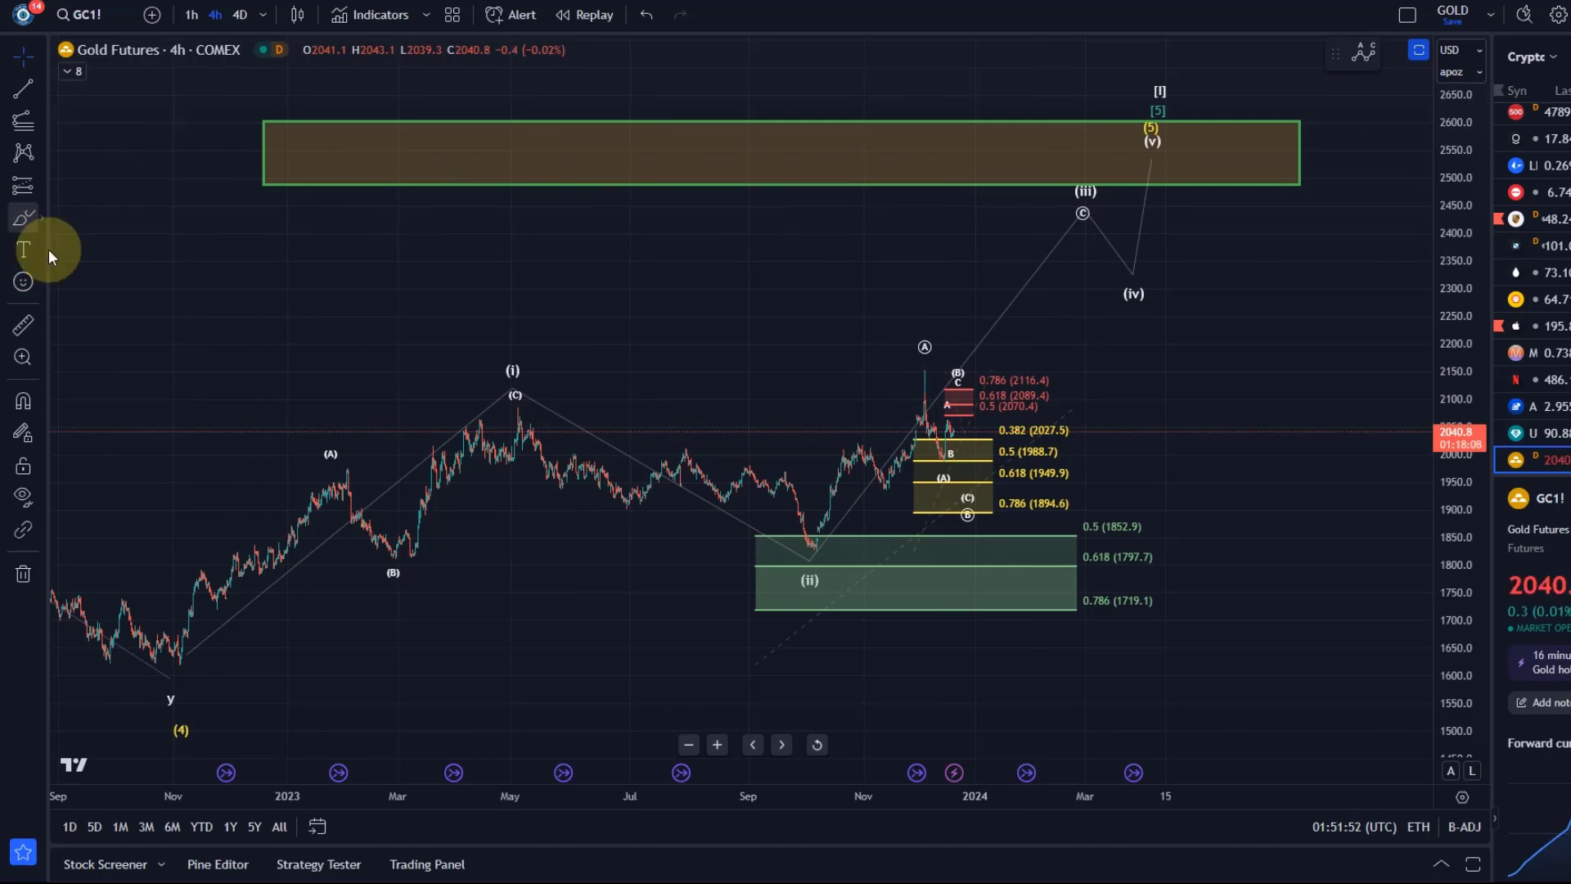
{"action": "left_click_drag", "start_coordinate": [146, 681], "coordinate": [520, 401]}
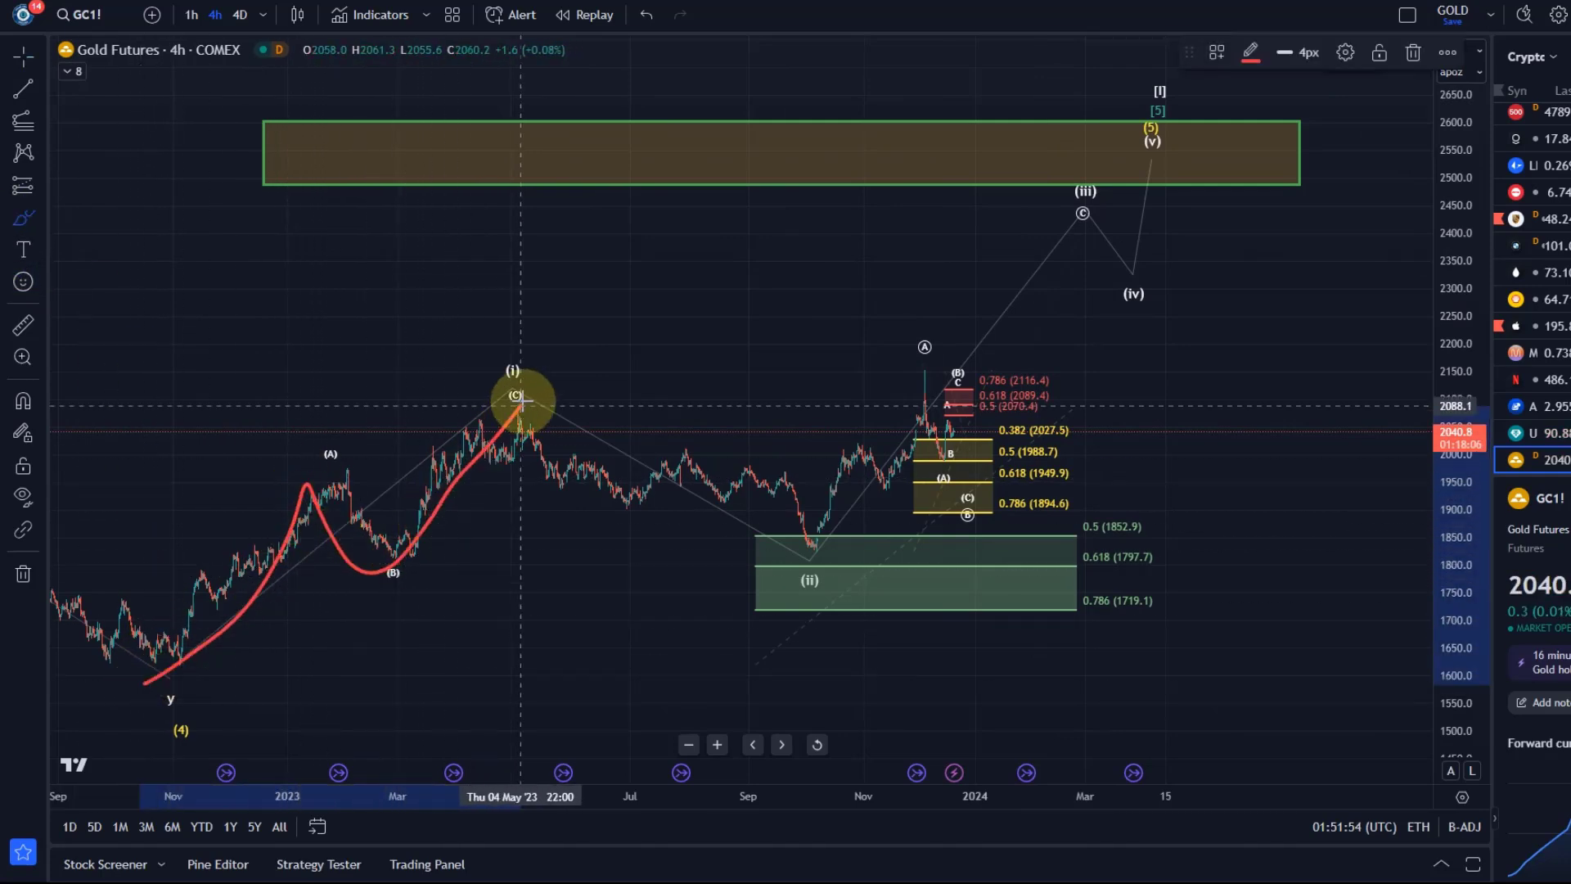
{"action": "left_click_drag", "start_coordinate": [521, 403], "coordinate": [797, 542]}
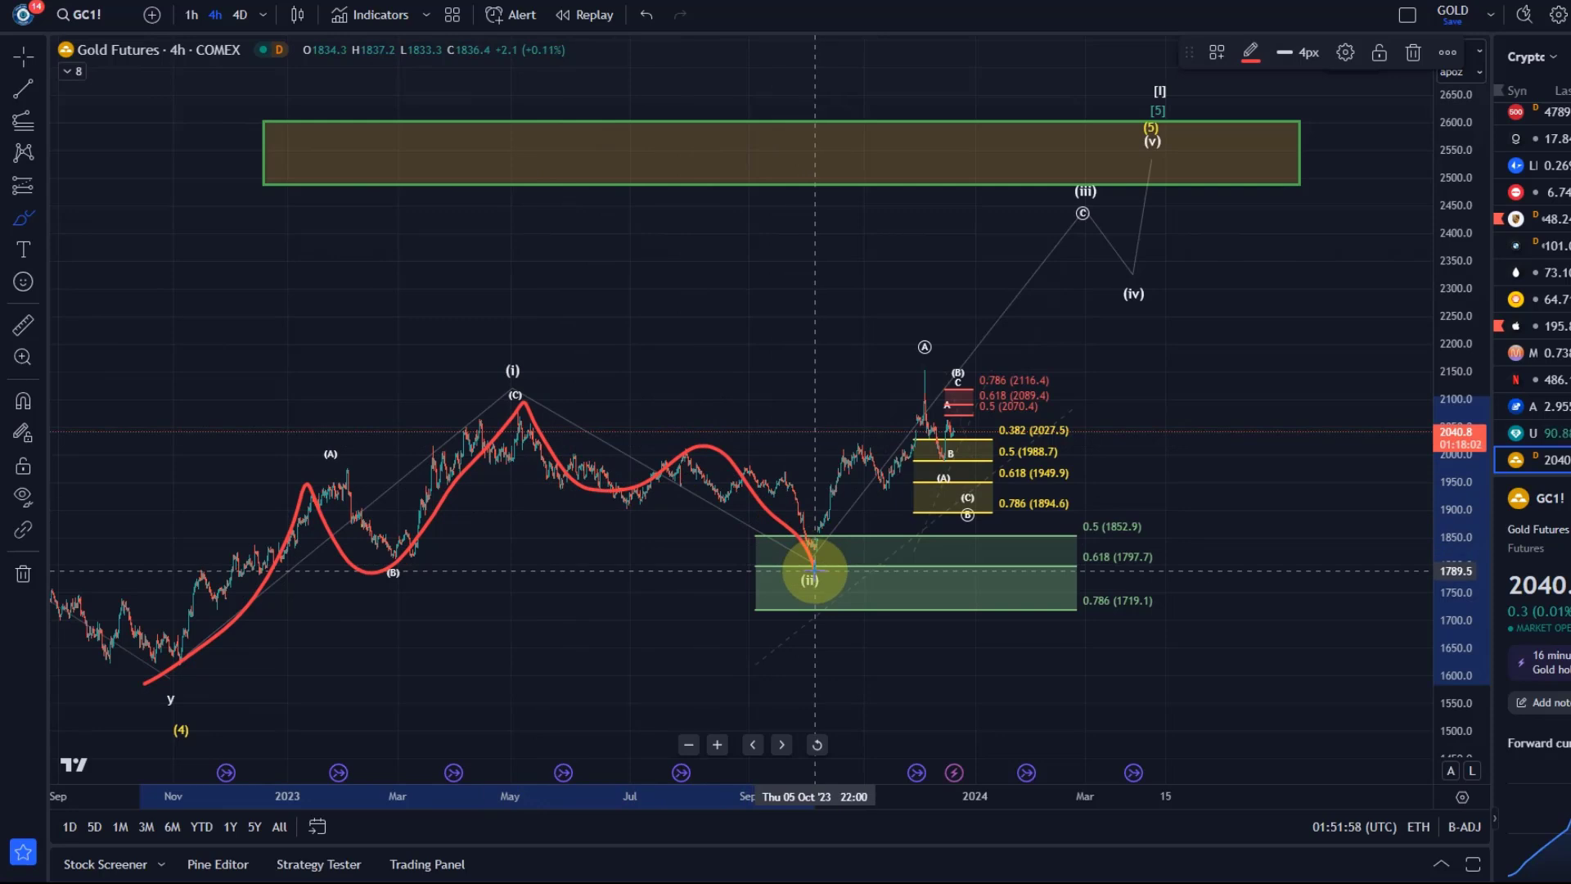
{"action": "left_click_drag", "start_coordinate": [812, 578], "coordinate": [886, 409]}
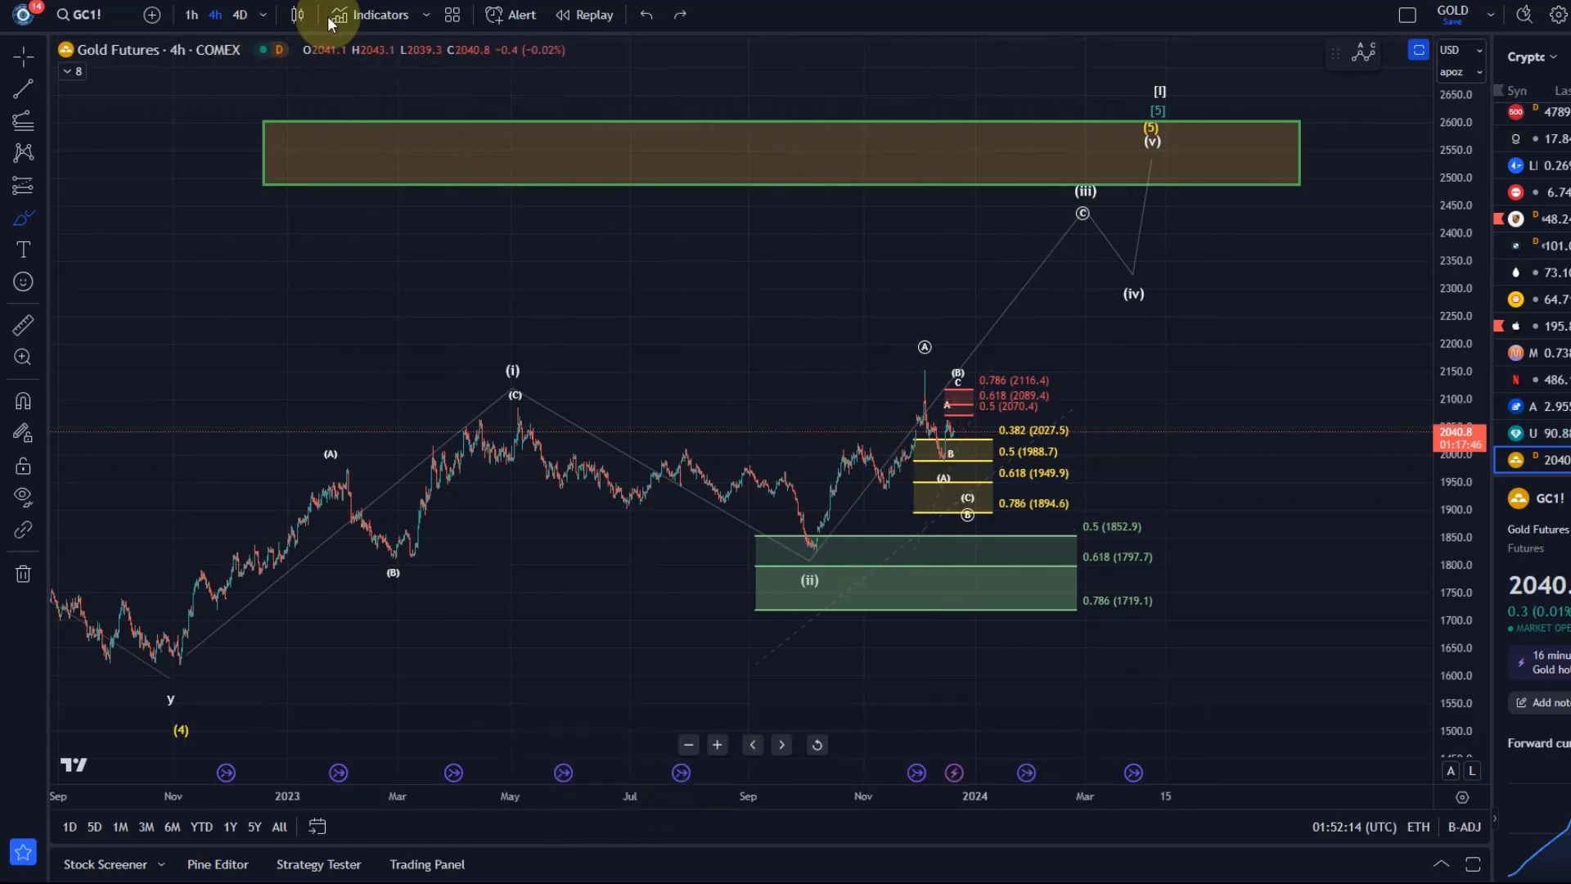
Step: Return the gold chart to the 1-hour timeframe
{"action": "left_click", "coordinate": [190, 15]}
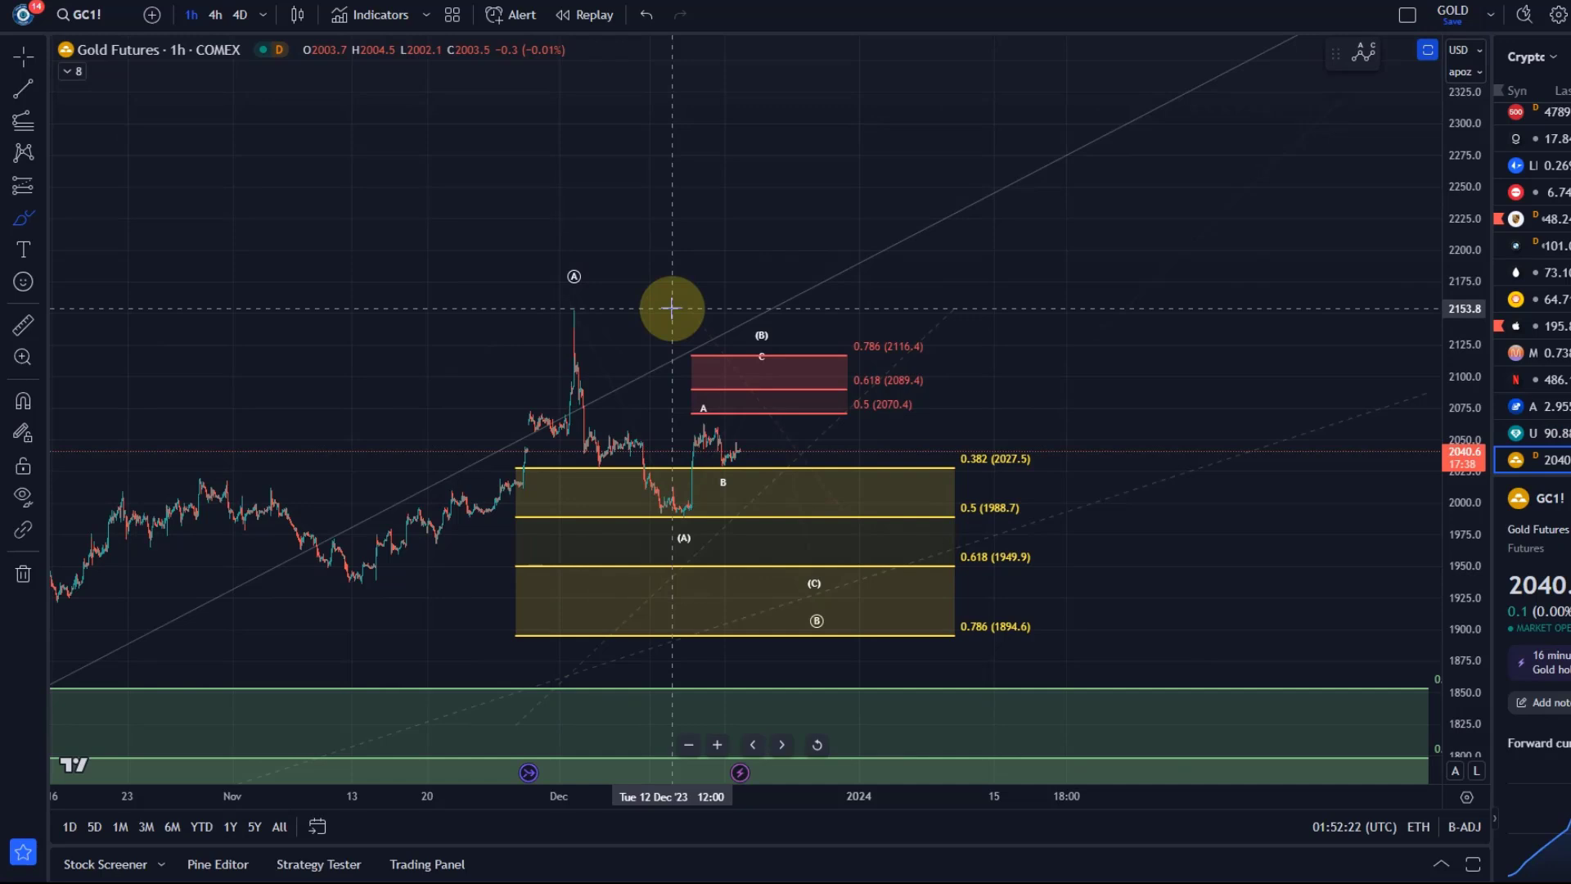
{"action": "mouse_move", "coordinate": [641, 307]}
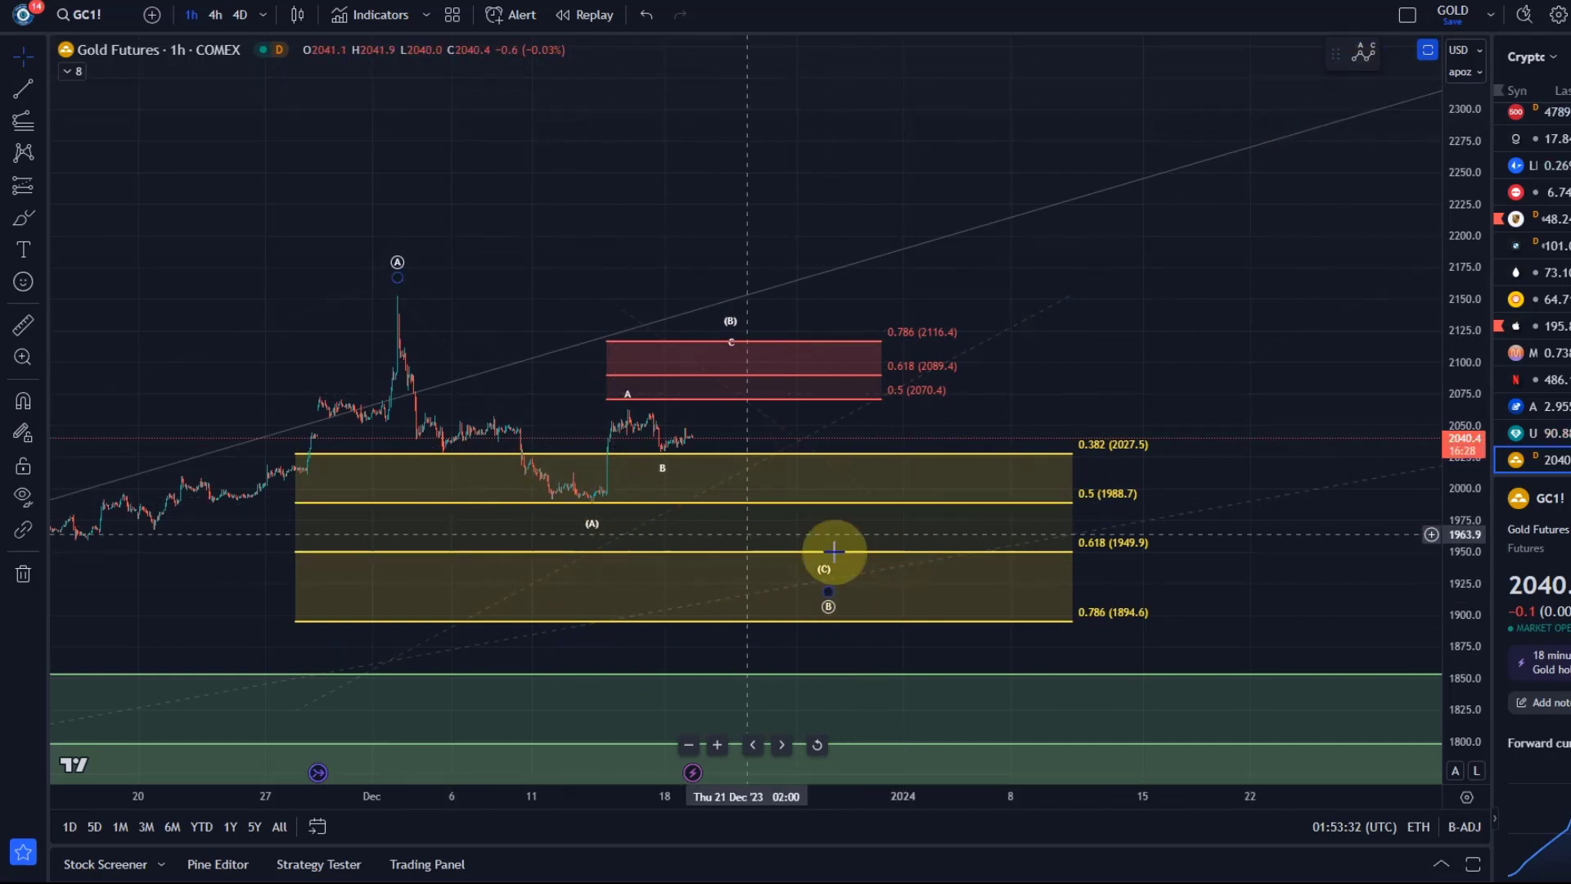
{"action": "left_click_drag", "start_coordinate": [831, 552], "coordinate": [599, 541]}
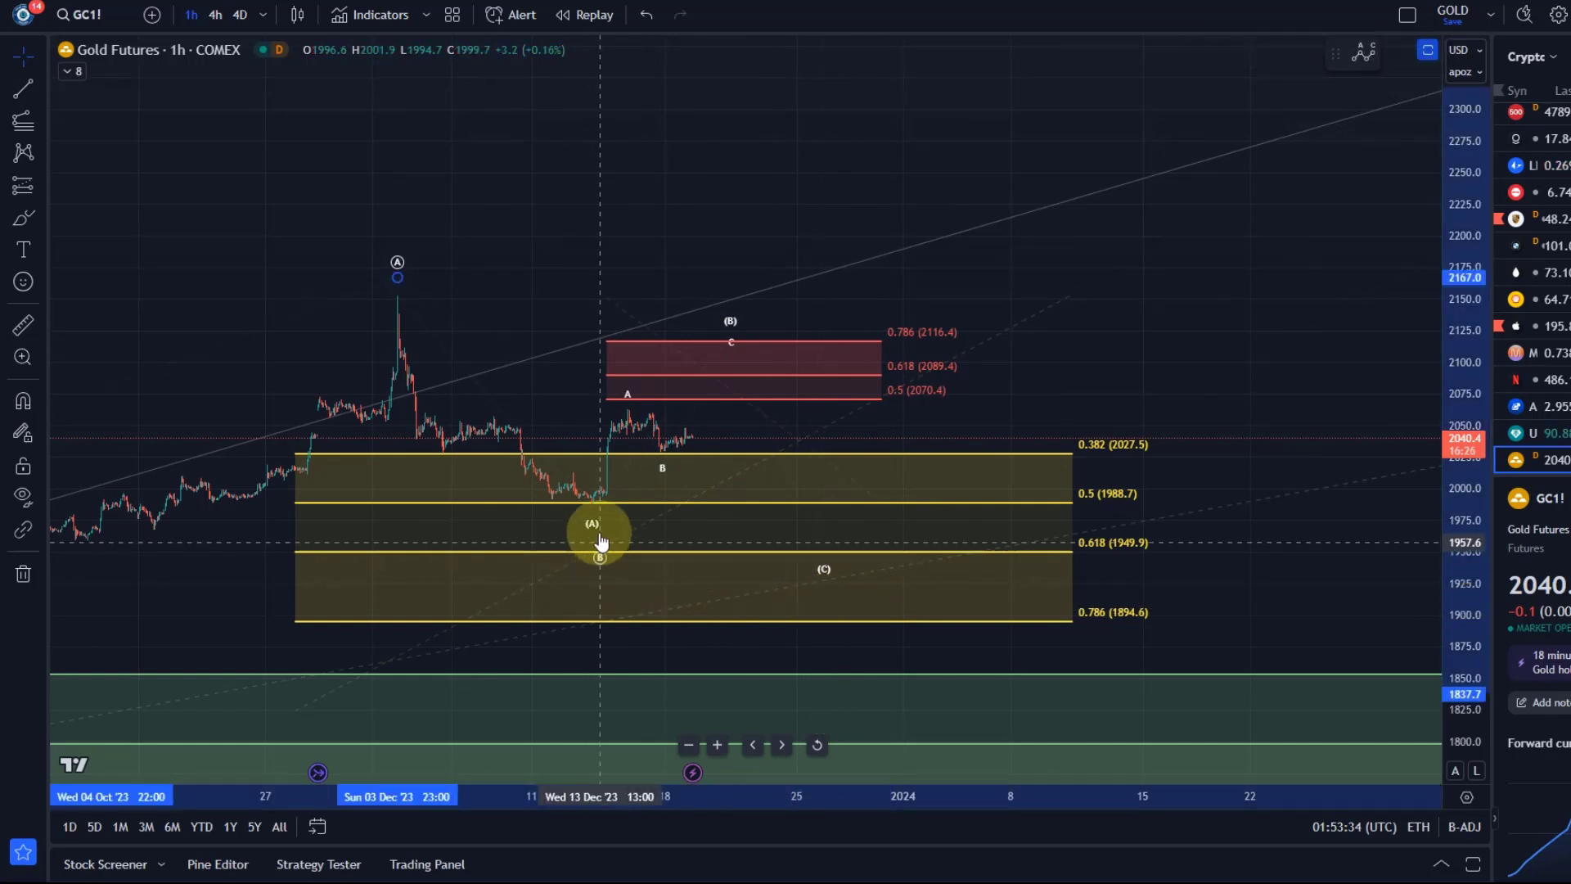
{"action": "left_click_drag", "start_coordinate": [601, 556], "coordinate": [770, 612]}
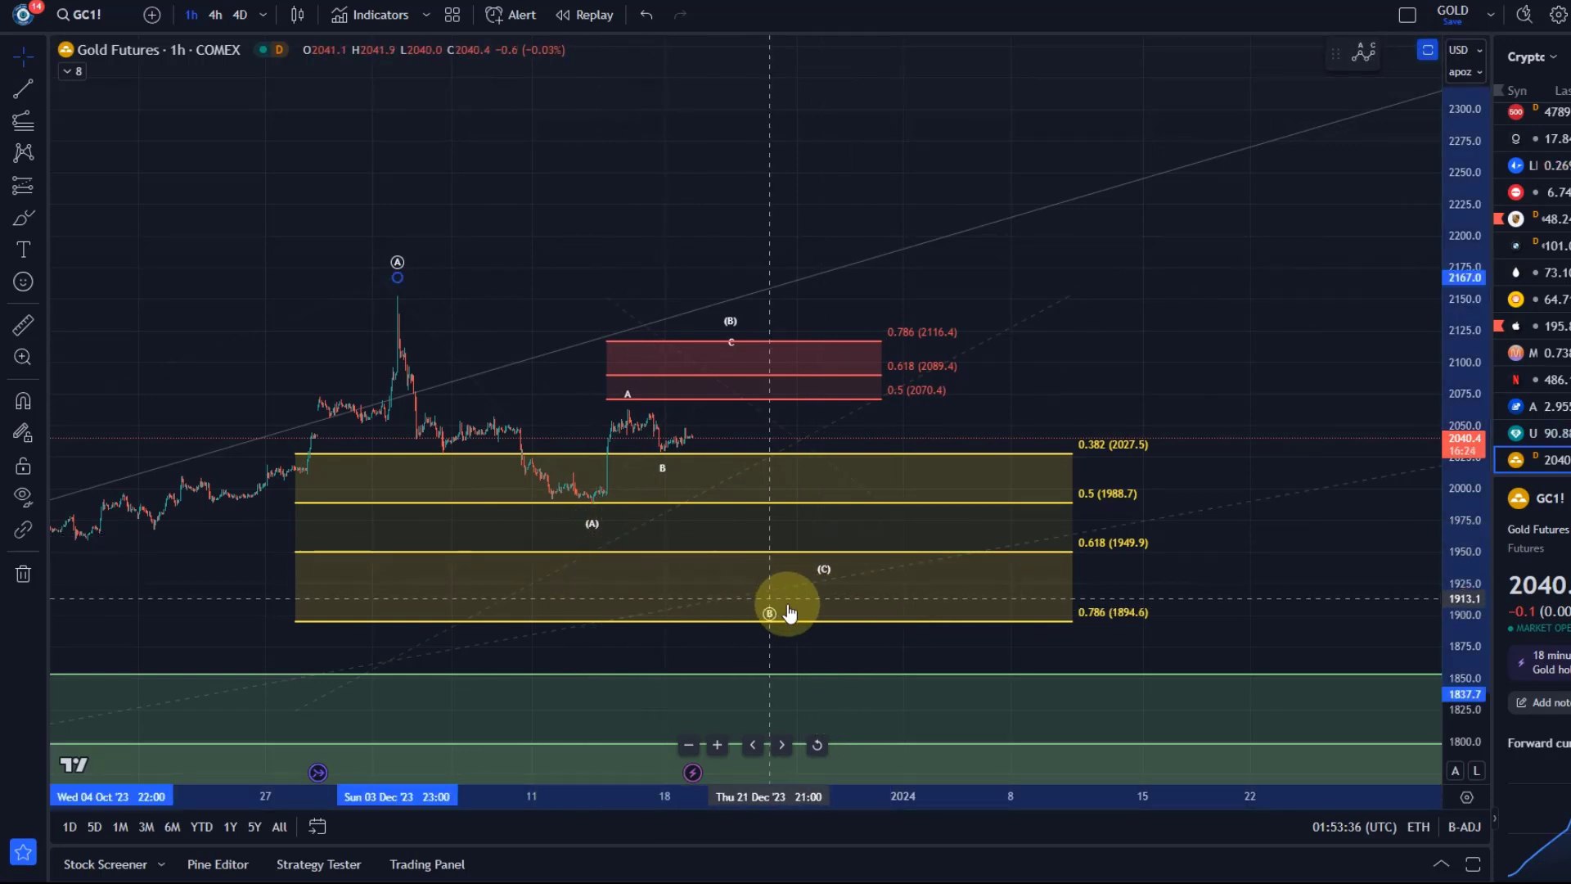
{"action": "left_click_drag", "start_coordinate": [788, 611], "coordinate": [691, 336]}
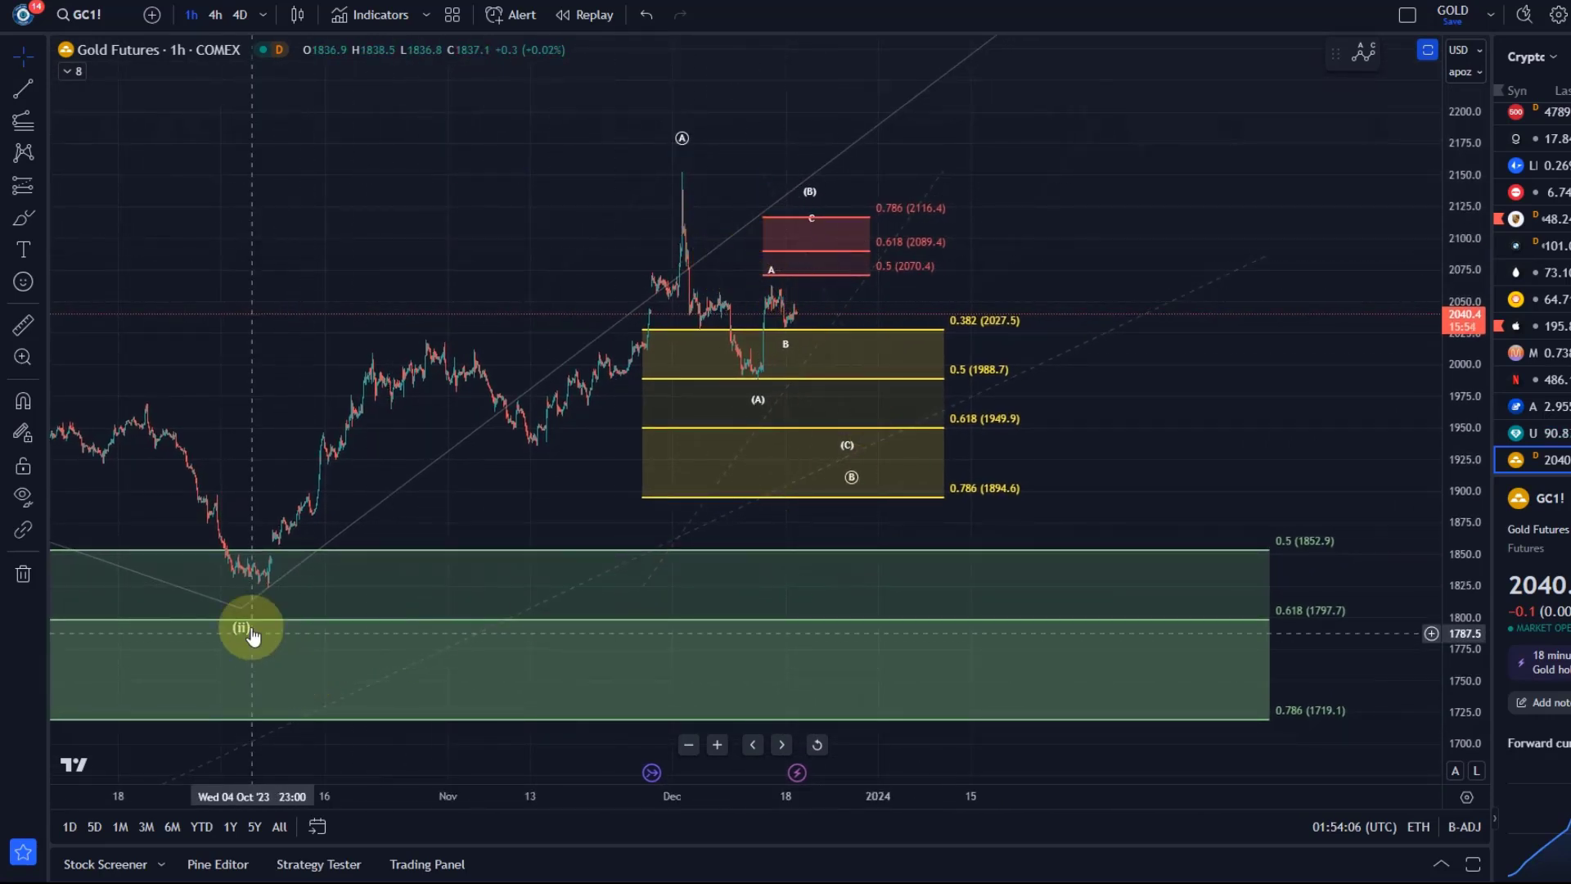
Step: Drag the (ii) wave label onto the October low inside its Fibonacci zone
{"action": "left_click_drag", "start_coordinate": [250, 631], "coordinate": [1010, 713]}
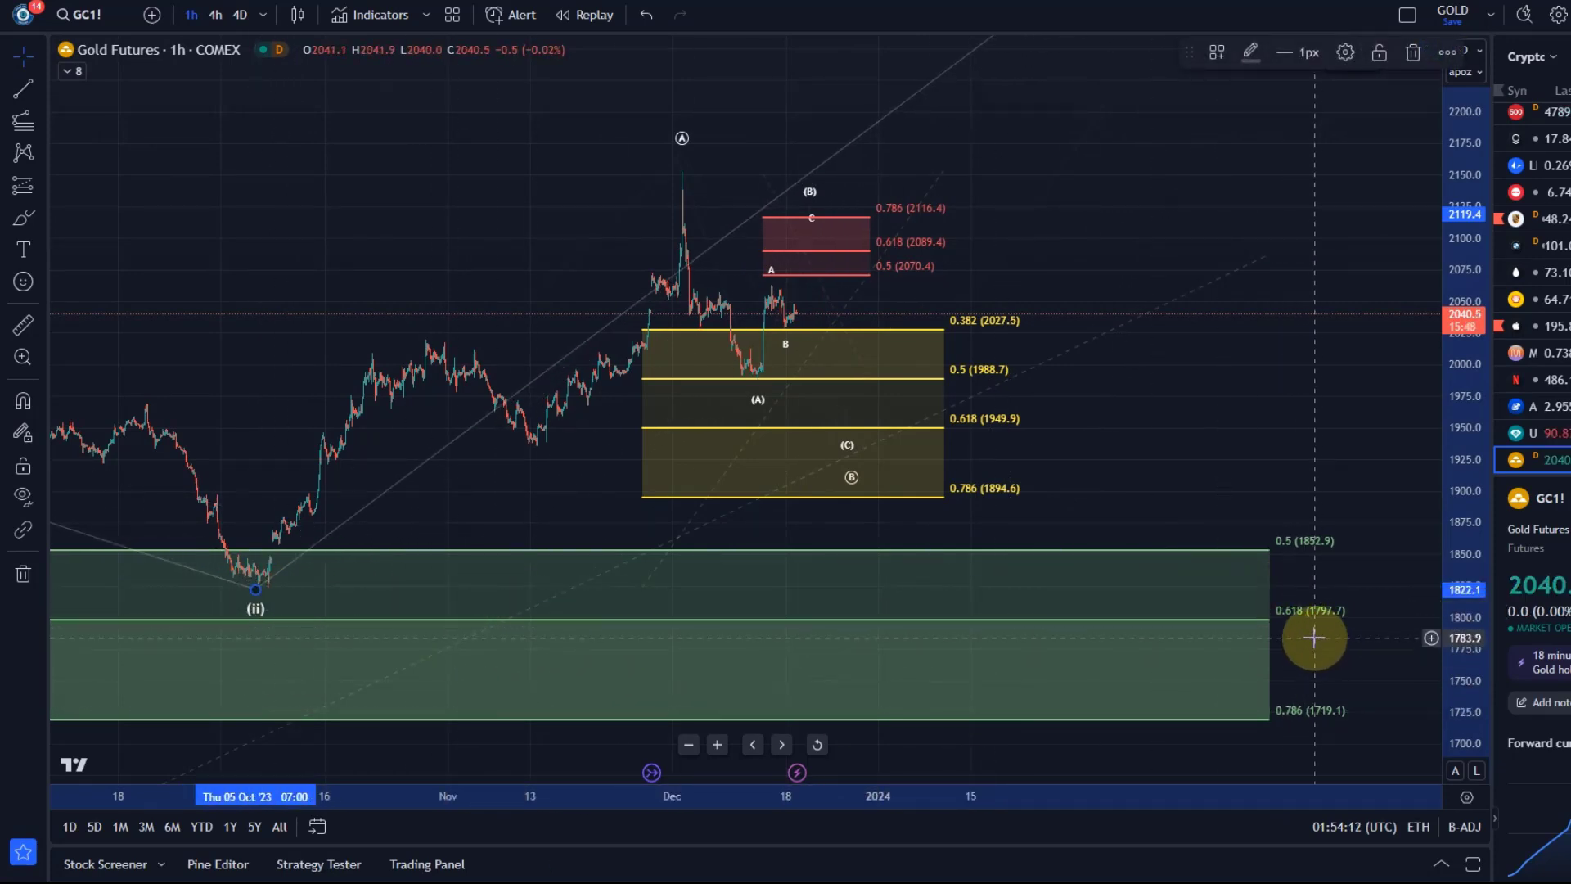
{"action": "mouse_move", "coordinate": [972, 623]}
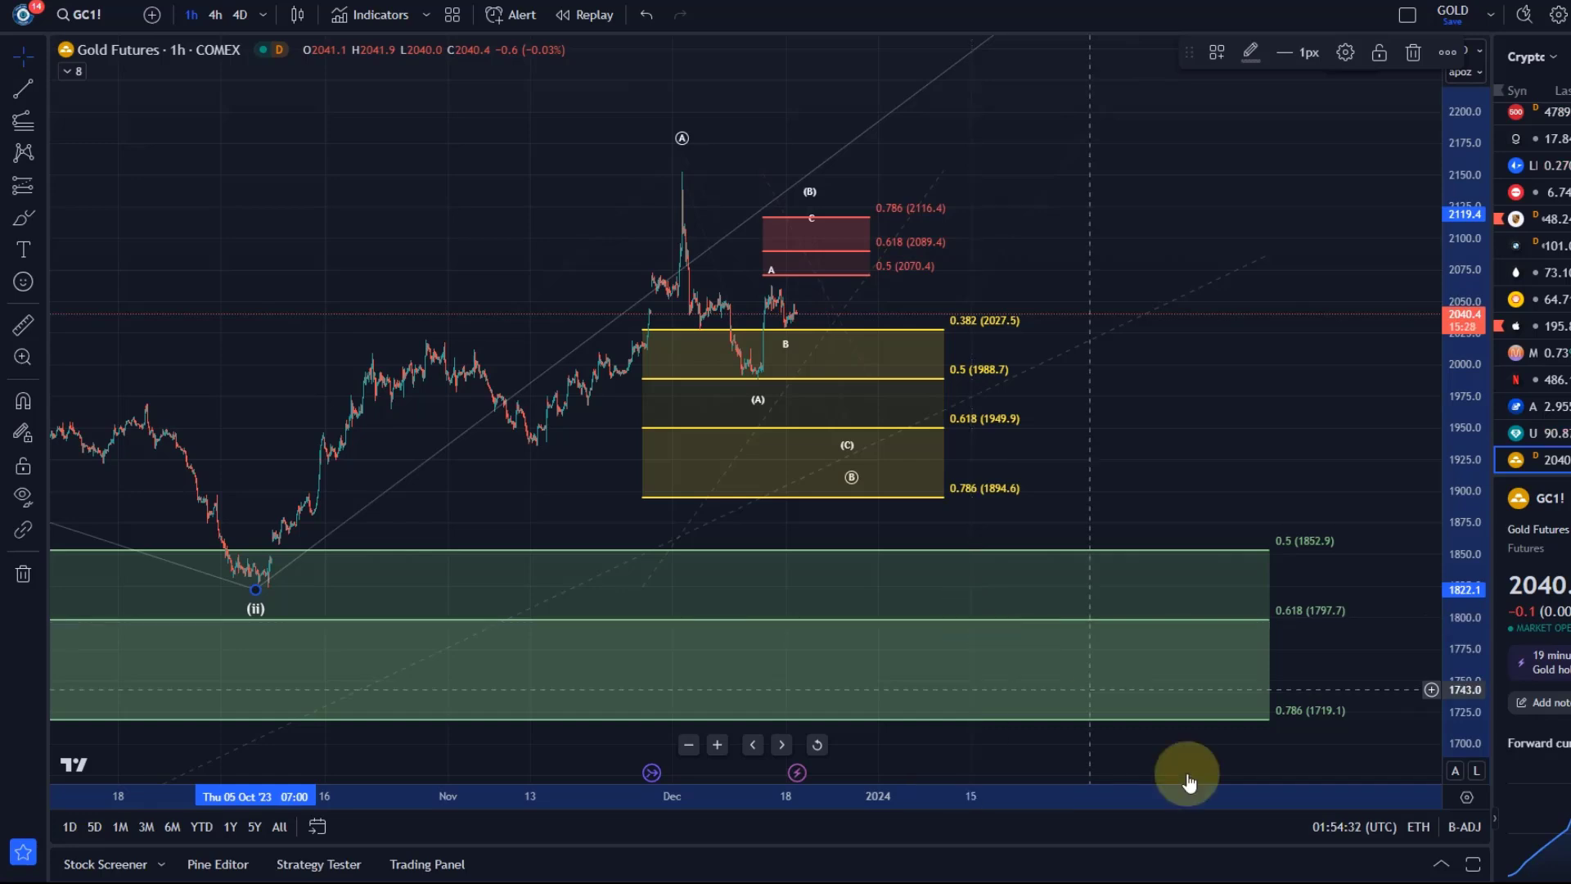
{"action": "mouse_move", "coordinate": [816, 371]}
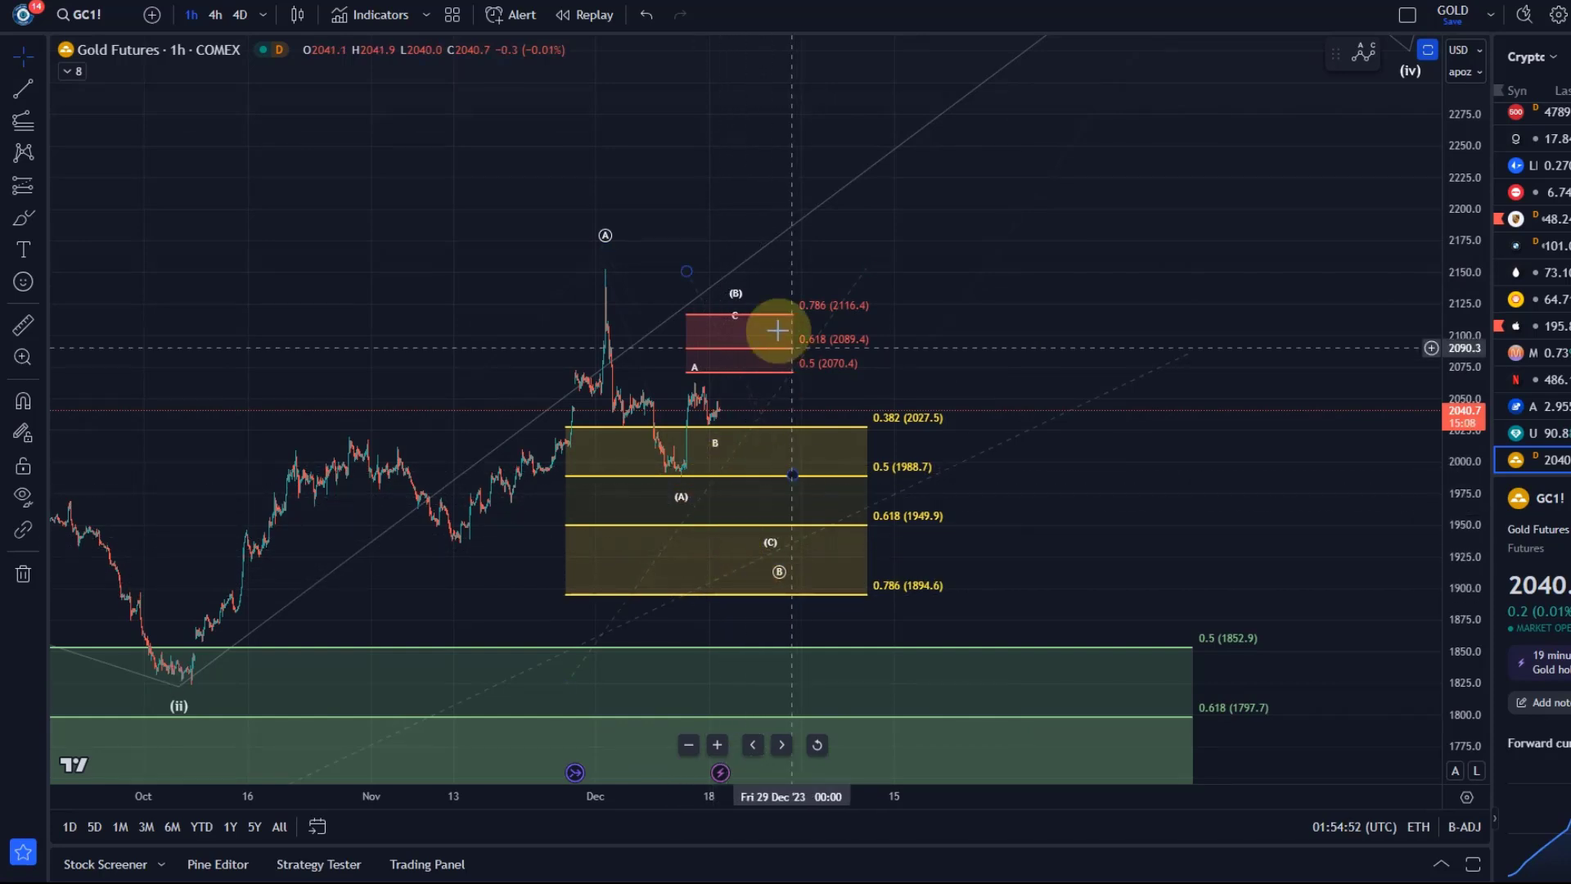
{"action": "mouse_move", "coordinate": [694, 476]}
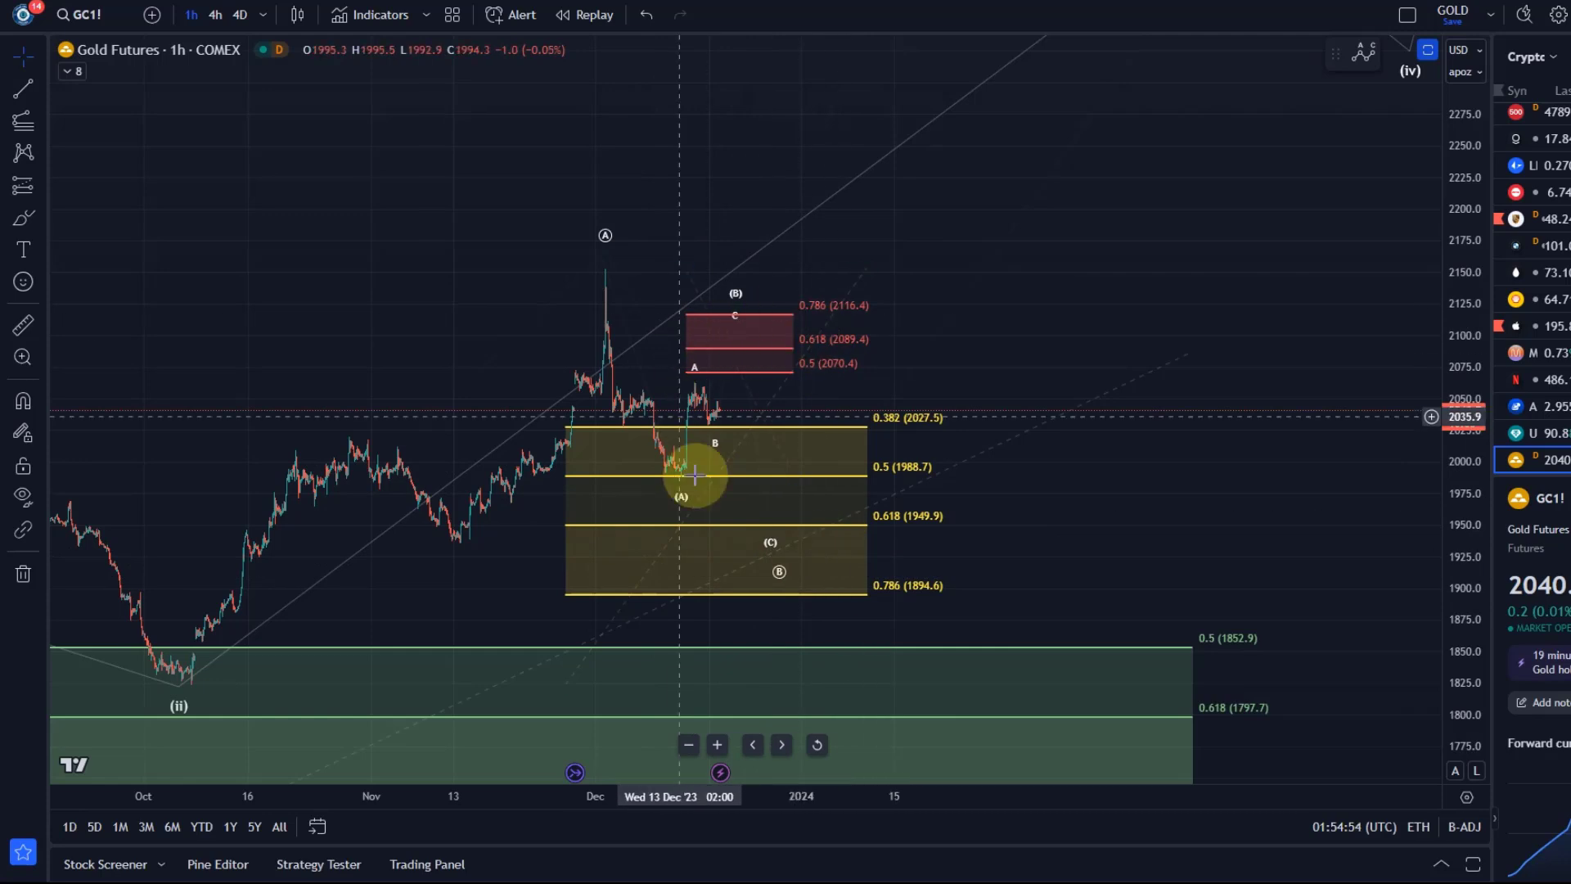